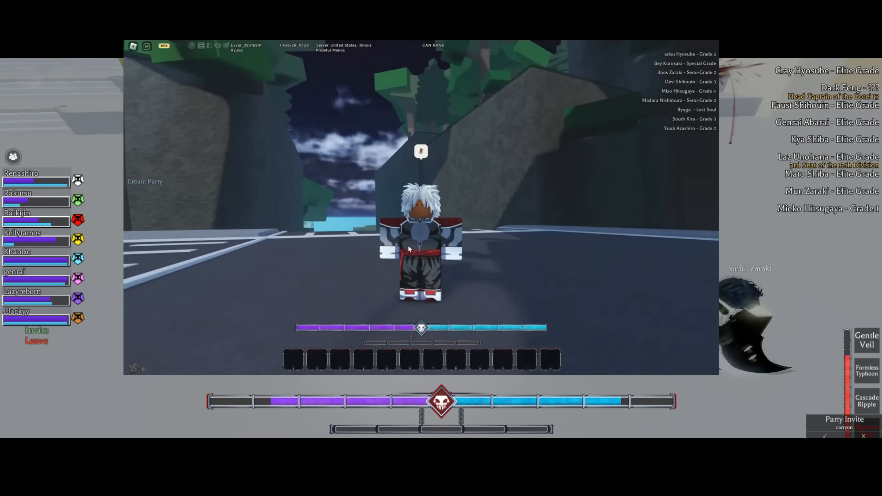
- Purify the nearby Lost Soul as a Soul Reaper with the P keybind
{"action": "key", "text": "Ctrl+K"}
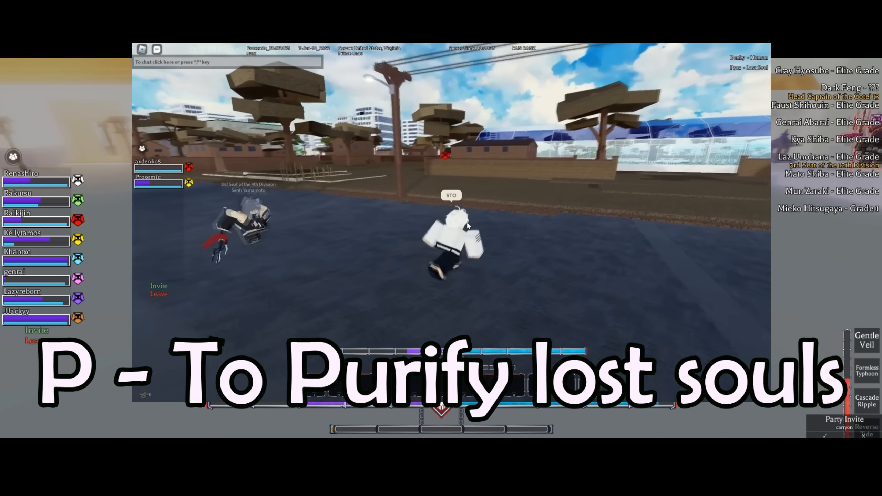
{"action": "key", "text": "p"}
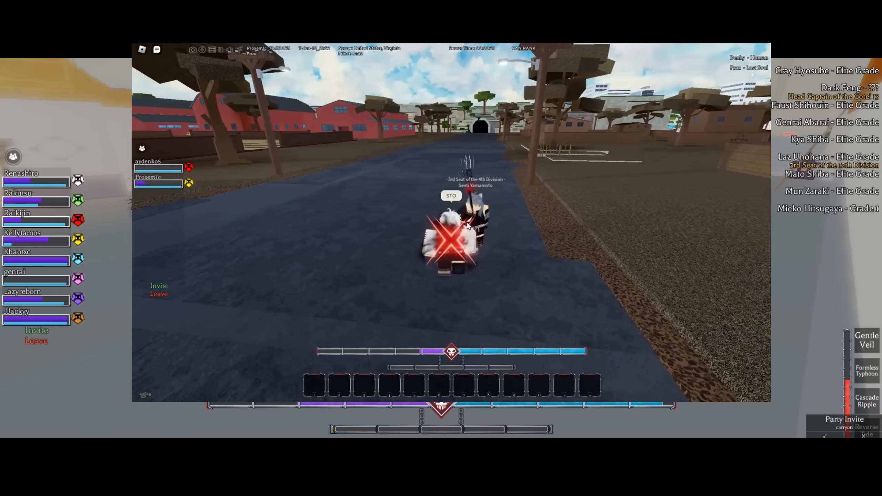